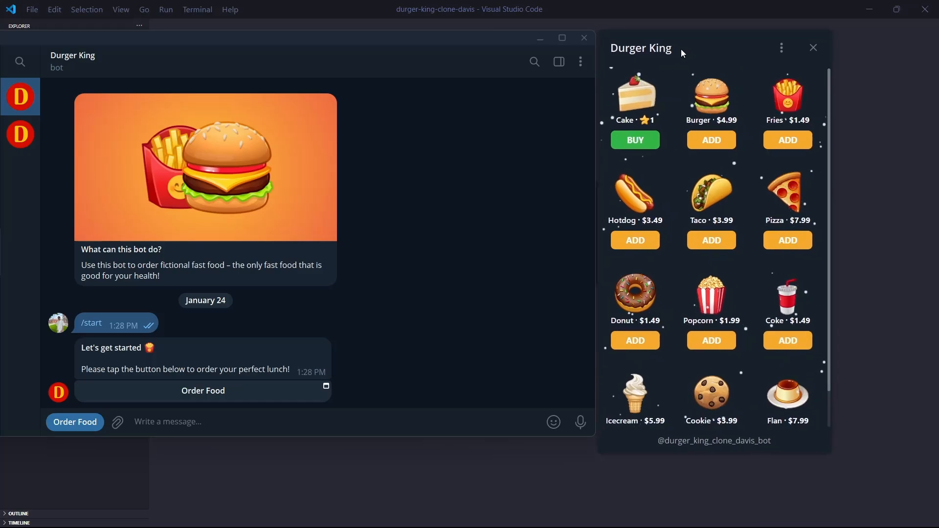
Buy the Cake in Durger King and confirm paying one Star for it.
{"action": "left_click", "coordinate": [711, 140]}
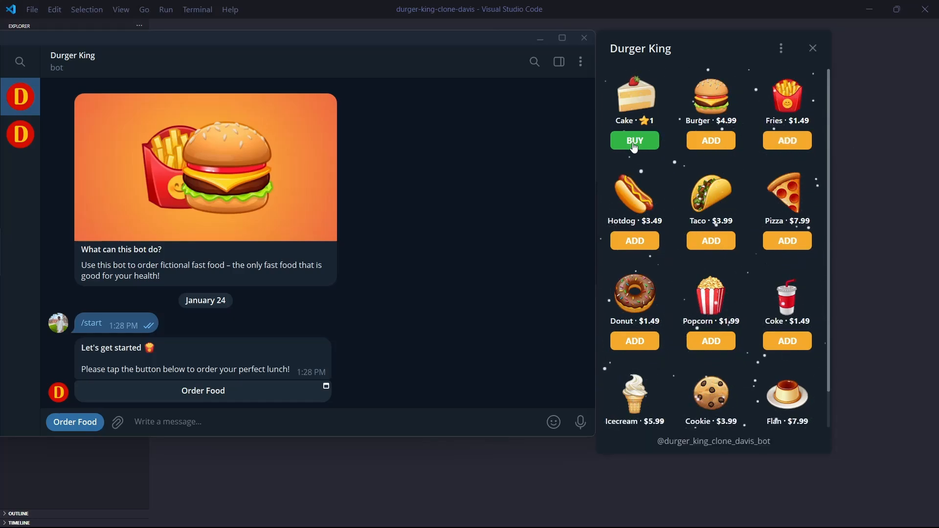
{"action": "left_click", "coordinate": [634, 139]}
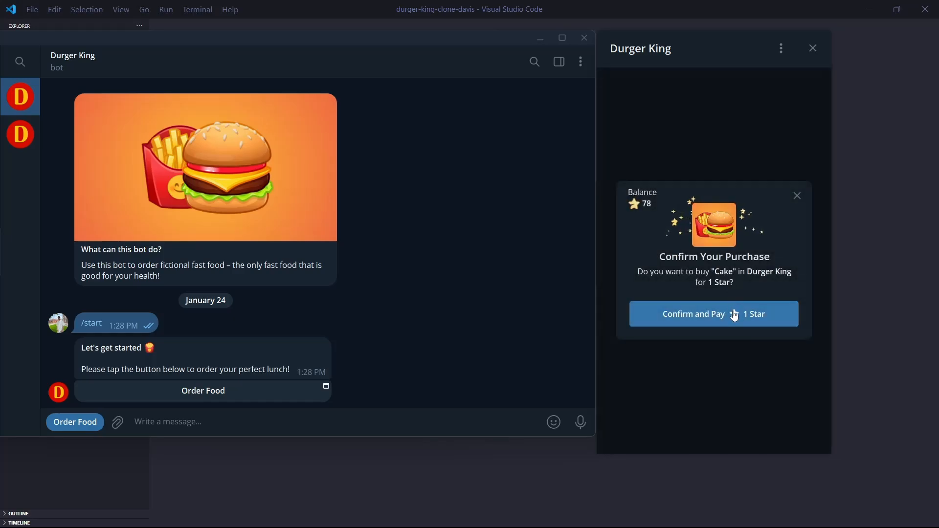
{"action": "left_click", "coordinate": [713, 315]}
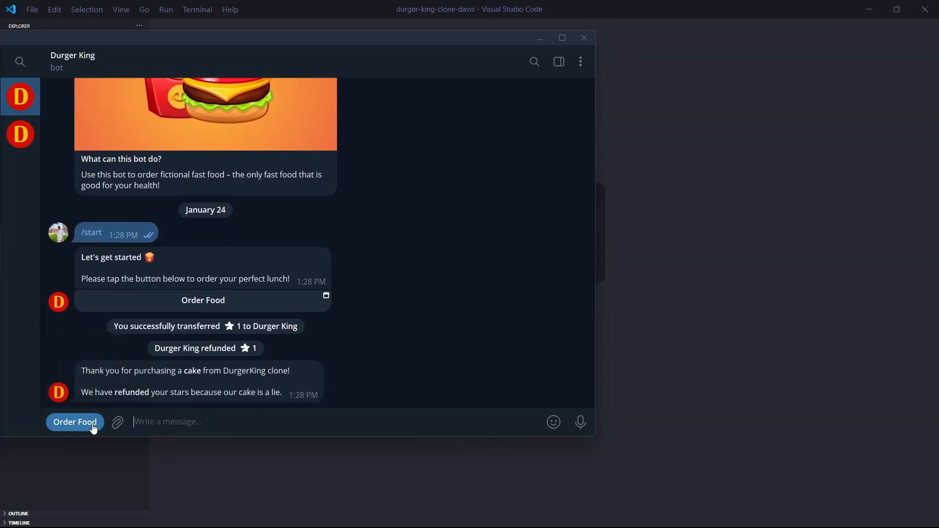
Take the $23.45 food order through View Order and Pay to the card payment method screen.
{"action": "left_click", "coordinate": [74, 422]}
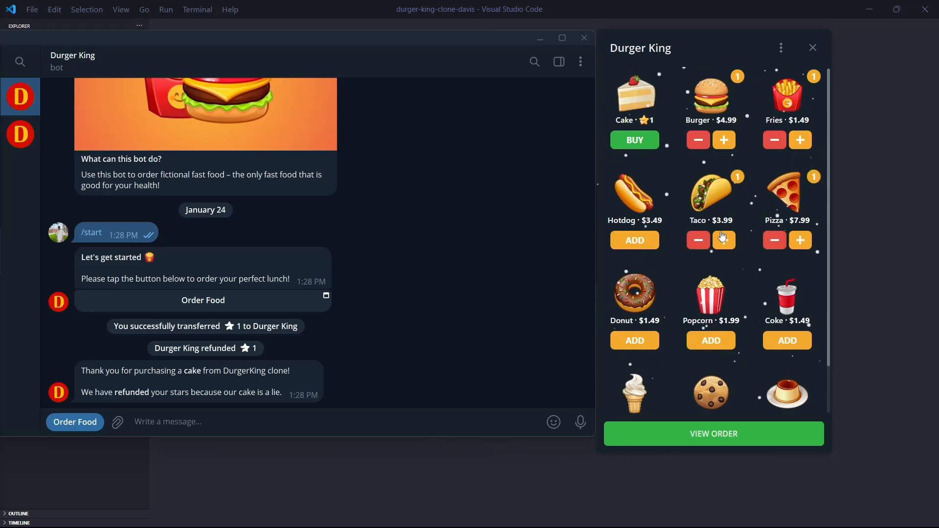
{"action": "left_click", "coordinate": [714, 433]}
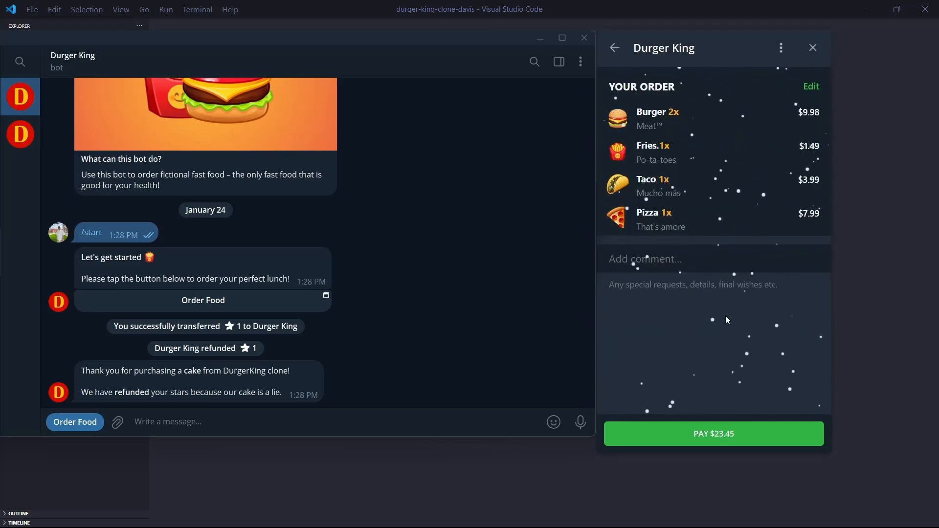
{"action": "left_click", "coordinate": [712, 433]}
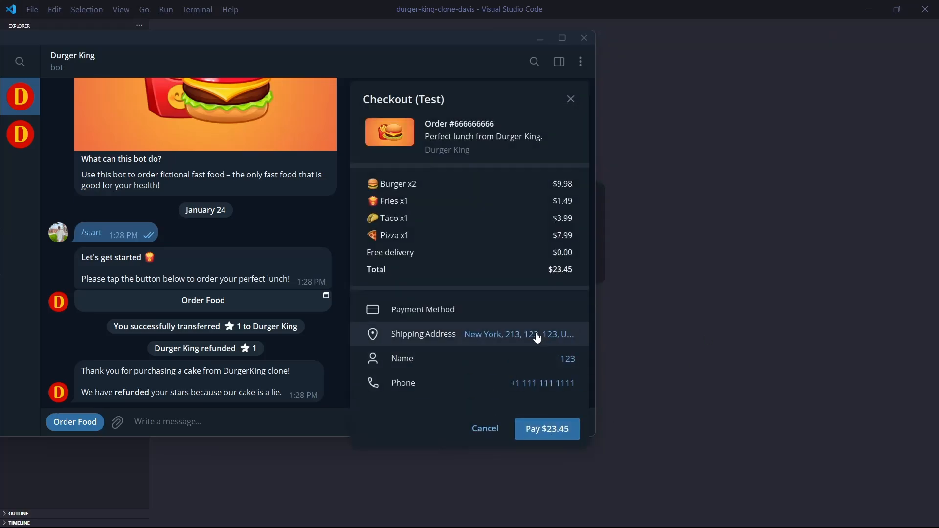
{"action": "left_click", "coordinate": [546, 429]}
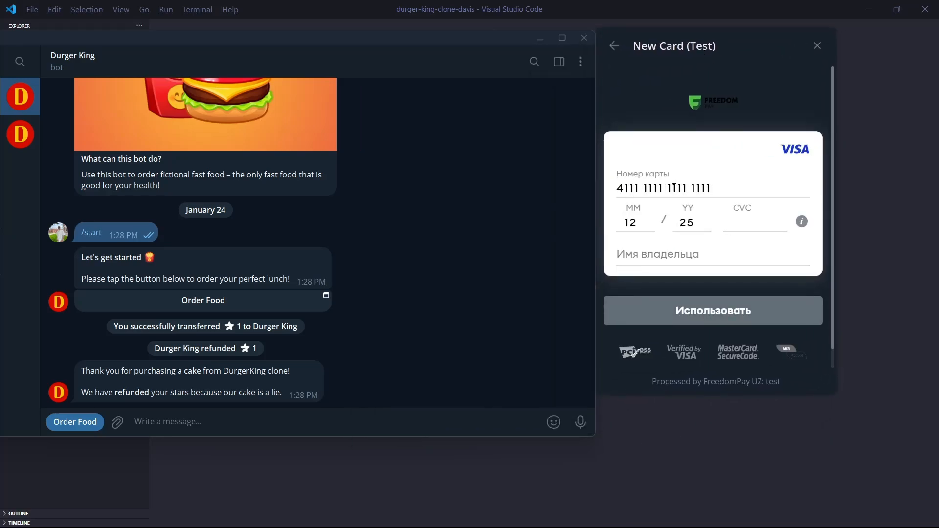
{"action": "left_click", "coordinate": [712, 310]}
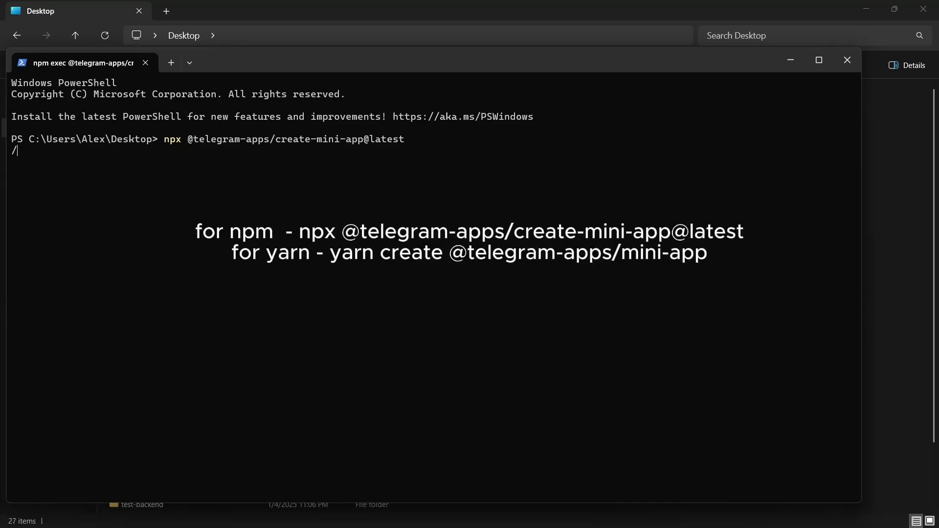
Scaffold the durger-king-alex mini app with npx create-mini-app using the React TypeScript template.
{"action": "key", "text": "enter"}
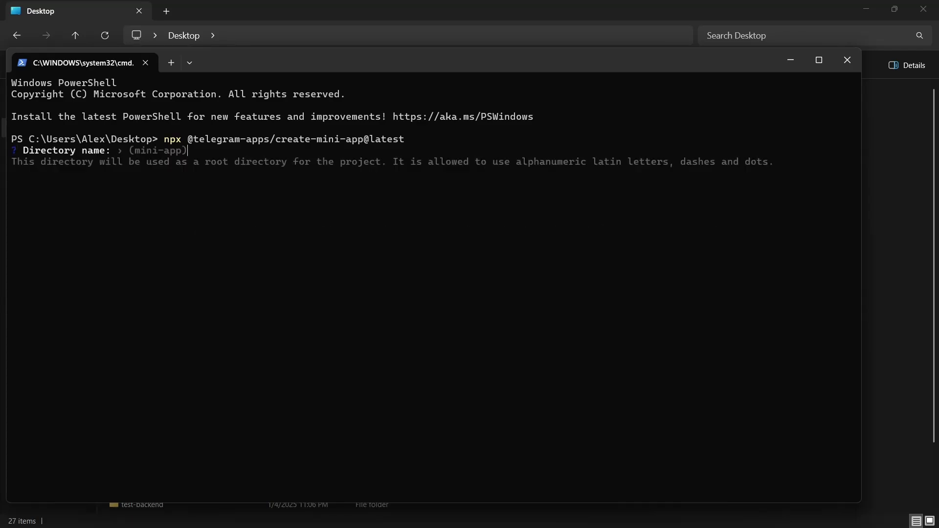
{"action": "type", "text": "durger-king-alex"}
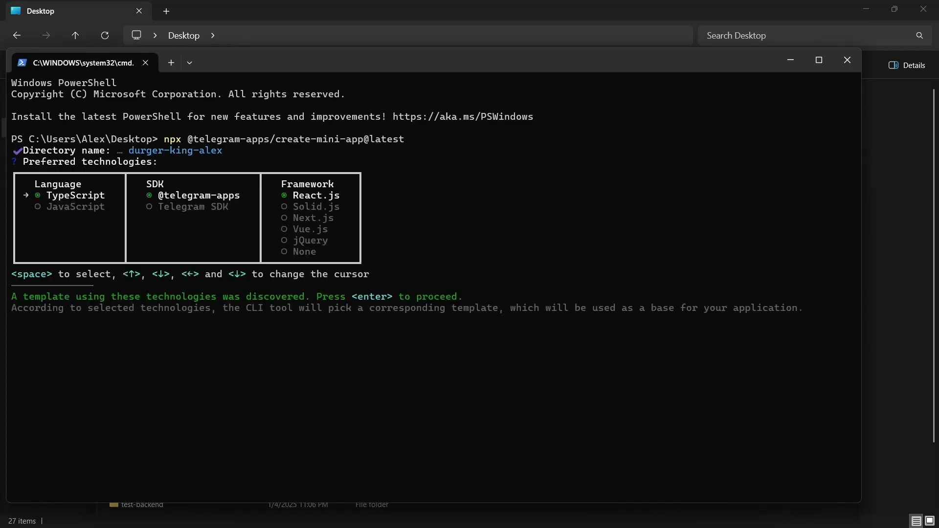
{"action": "key", "text": "enter"}
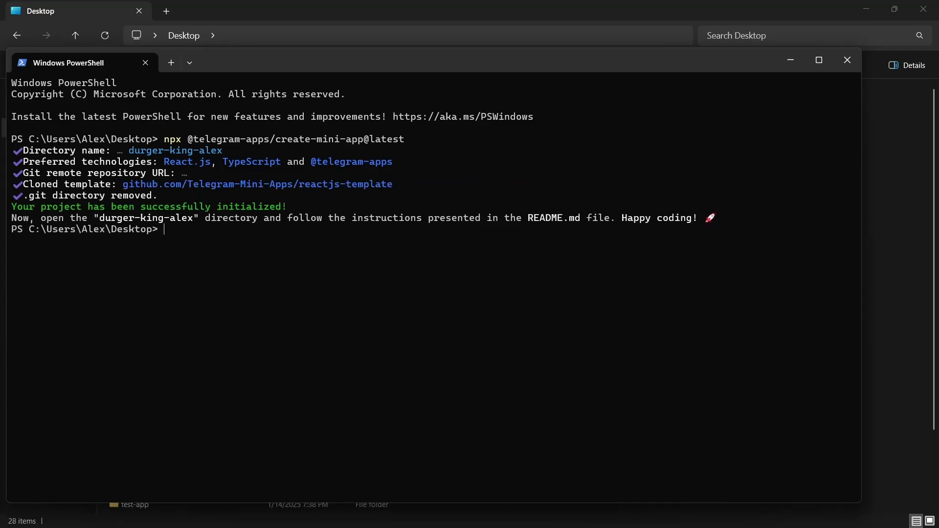
Move into the durger-king-alex folder and launch the editor there with 'code .'.
{"action": "type", "text": "cd durge"}
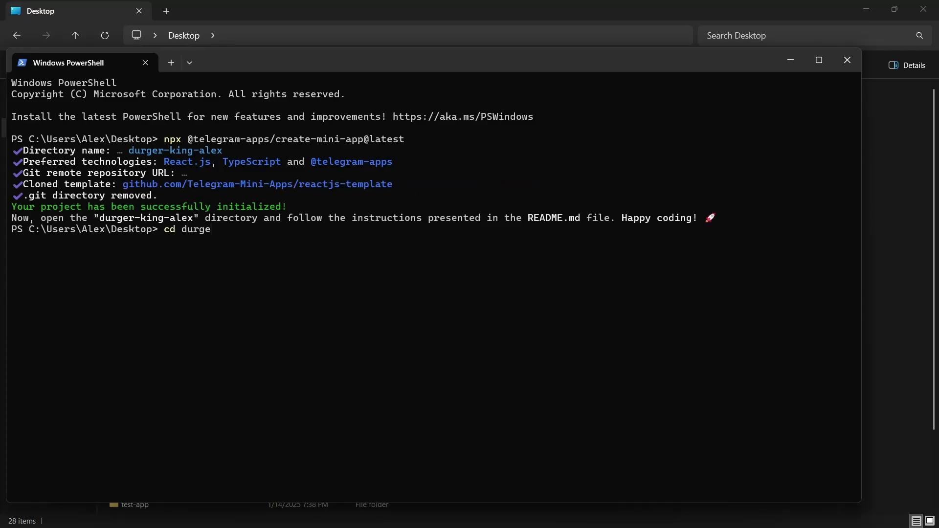
{"action": "key", "text": "Enter"}
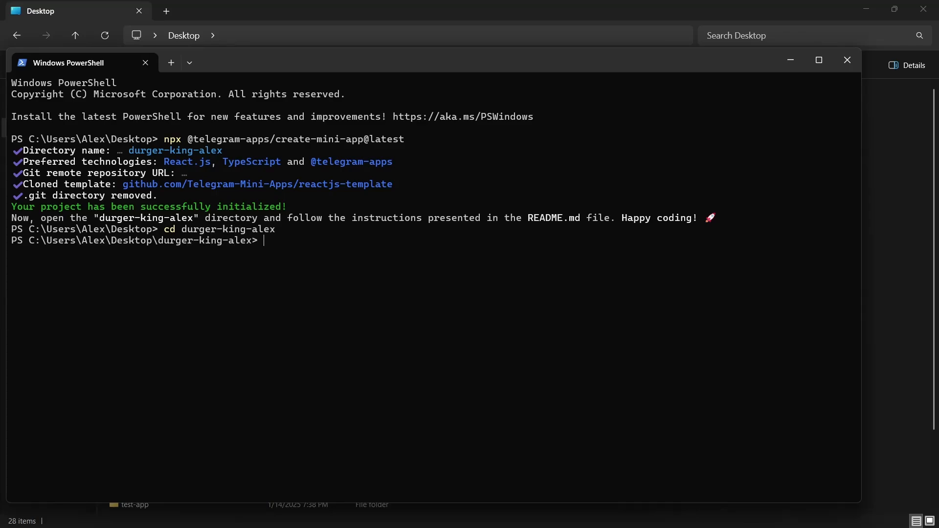
{"action": "type", "text": "c"}
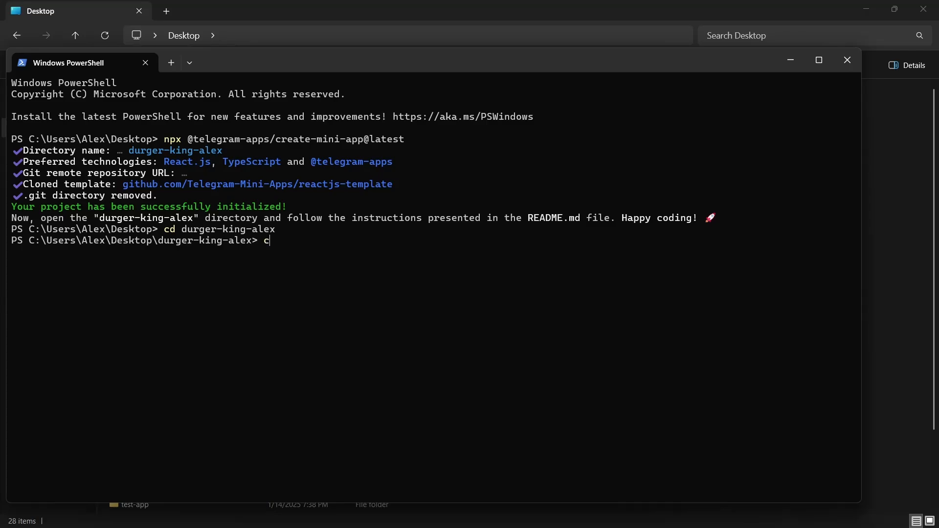
{"action": "type", "text": "ode ."}
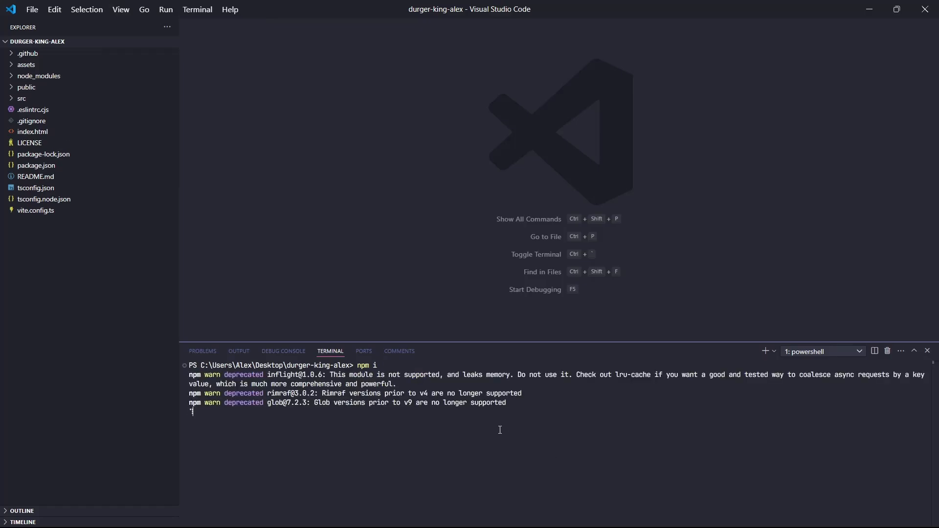
{"action": "mouse_move", "coordinate": [519, 438]}
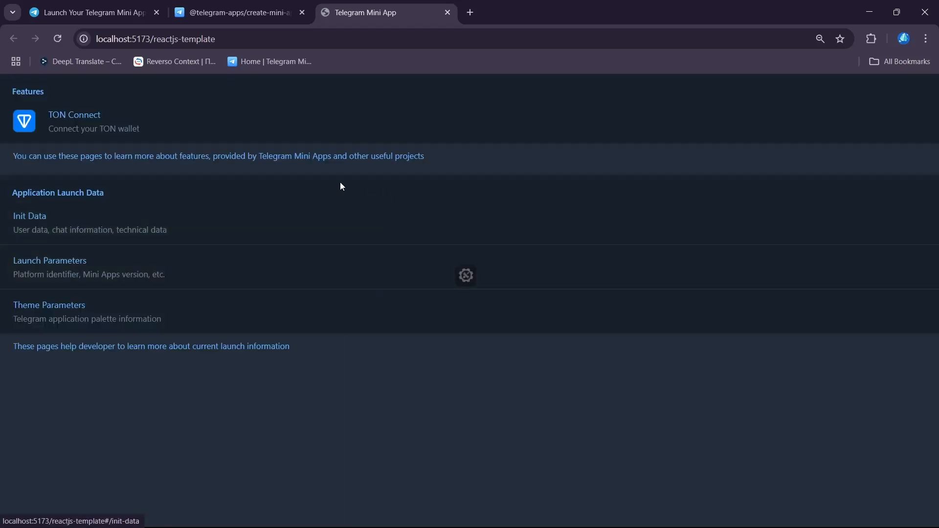
{"action": "mouse_move", "coordinate": [634, 64]}
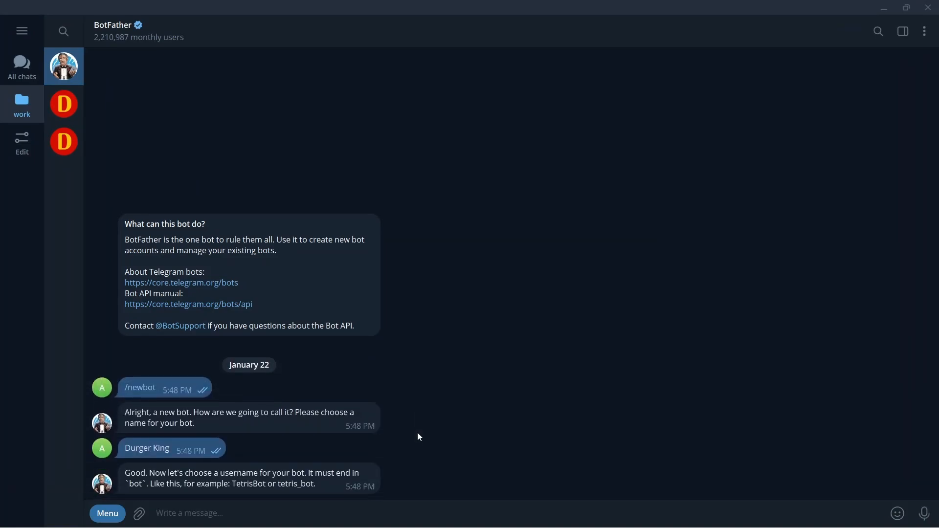
Answer BotFather with the bot username durger_king for the Durger King bot.
{"action": "type", "text": "durger_king"}
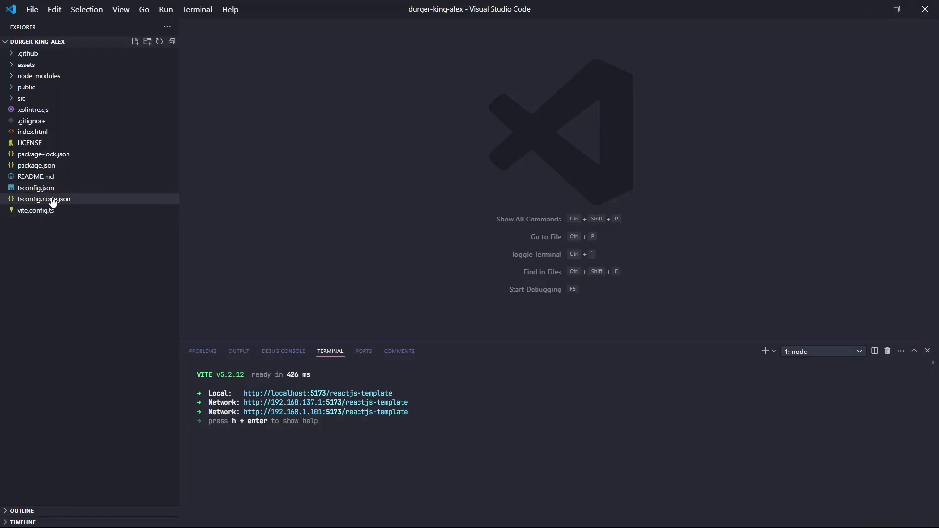
Open a project file from the Explorer while Vite serves the template on port 5173.
{"action": "double_click", "coordinate": [35, 210]}
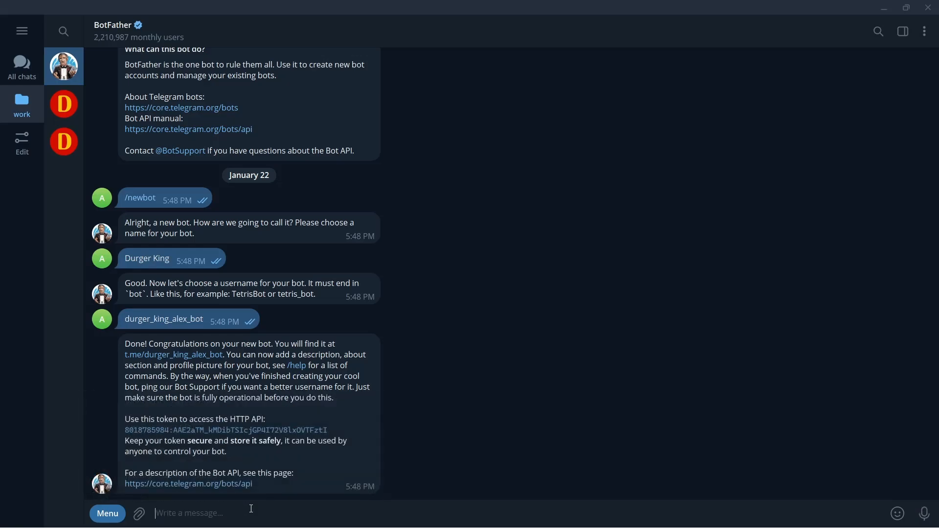
{"action": "type", "text": "/new"}
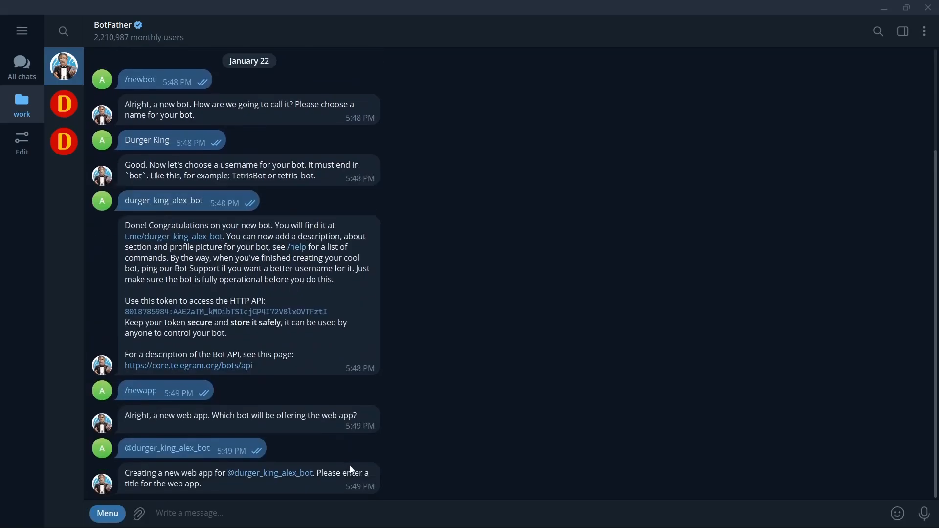
{"action": "mouse_move", "coordinate": [745, 376]}
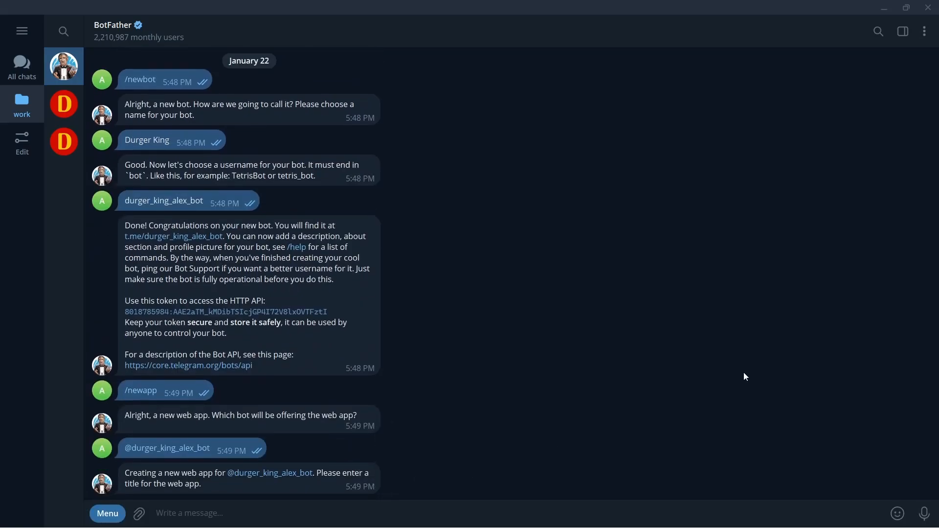
{"action": "type", "text": "Durger King Ap"}
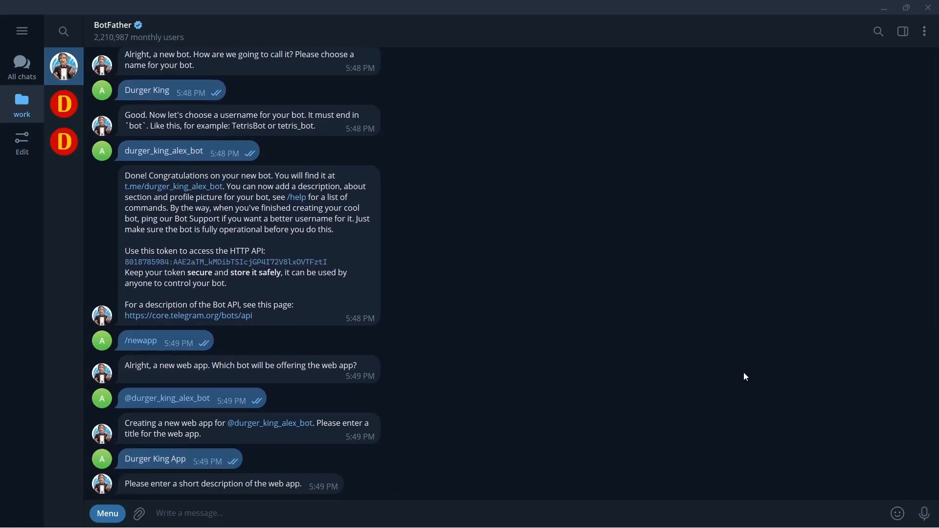
{"action": "type", "text": "Durger Ki"}
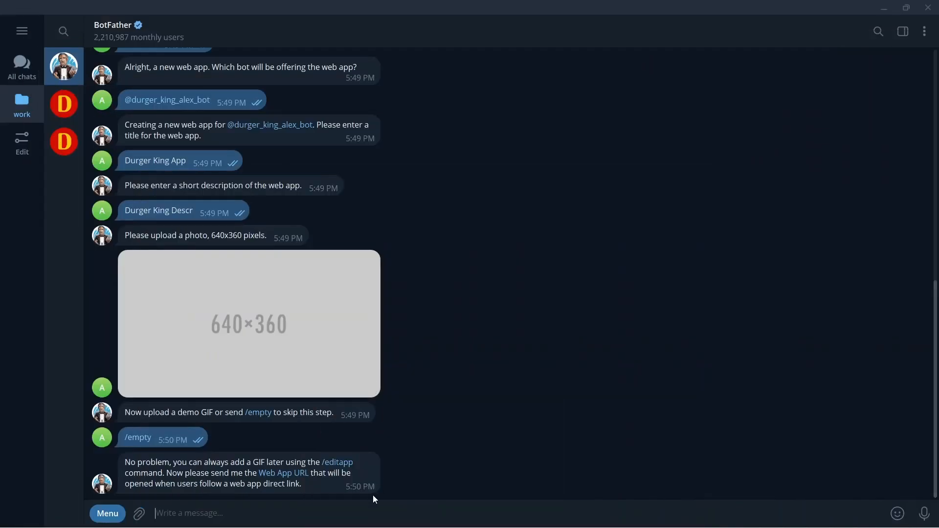
{"action": "type", "text": "https://192.168.137.1:5173/"}
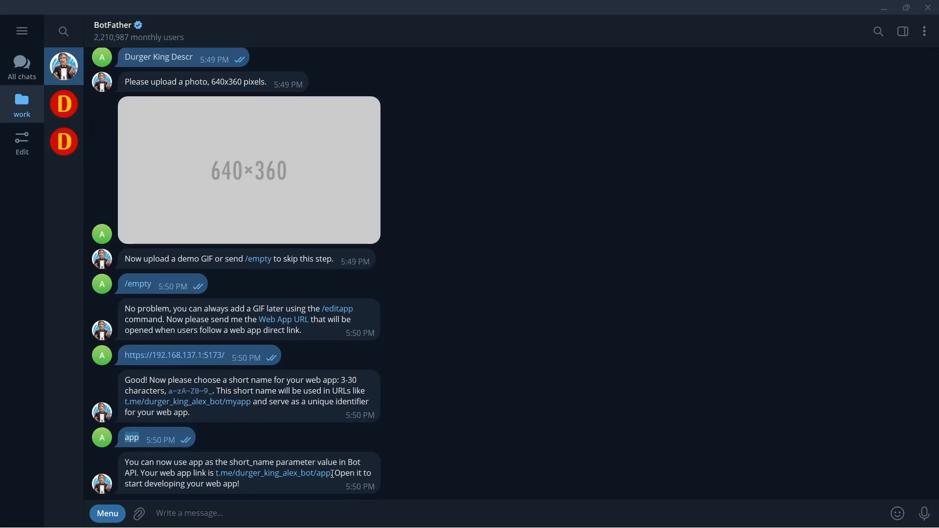
Follow the new web app's t.me link and launch the Durger King mini app.
{"action": "left_click", "coordinate": [322, 473]}
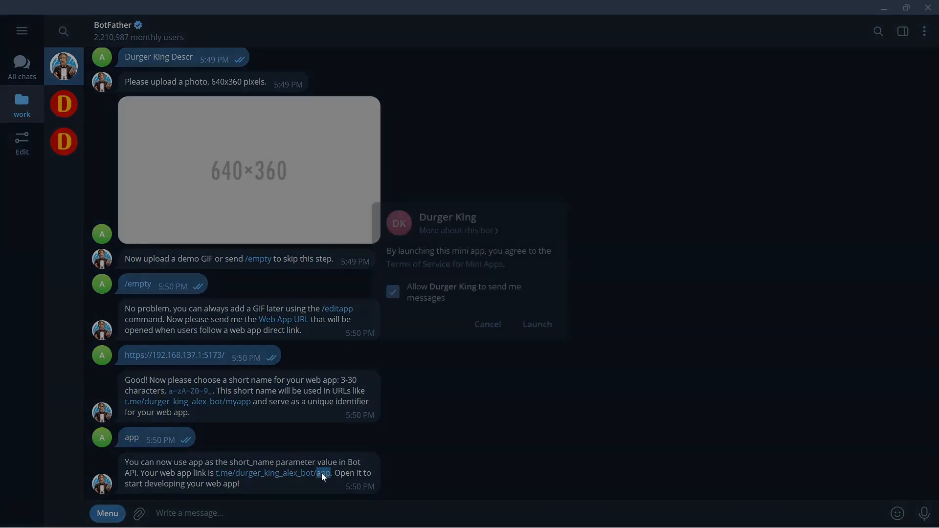
{"action": "left_click", "coordinate": [536, 323]}
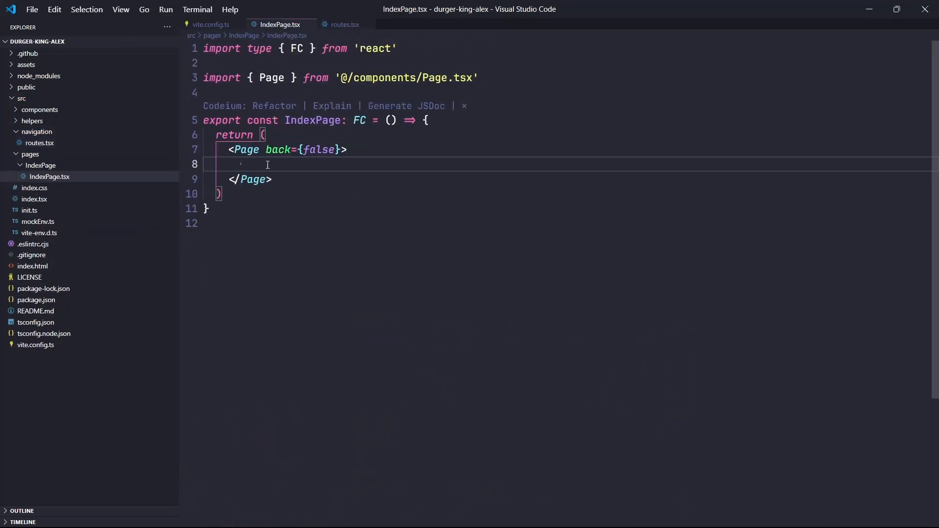
Write Hello, World! inside the Page element of IndexPage.tsx.
{"action": "type", "text": "Hello, Wor"}
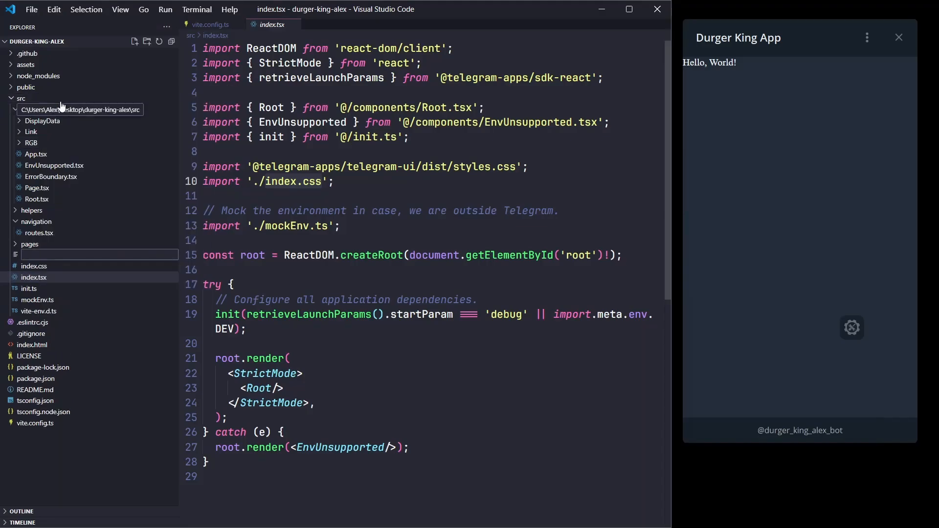
{"action": "type", "text": "normalize.css"}
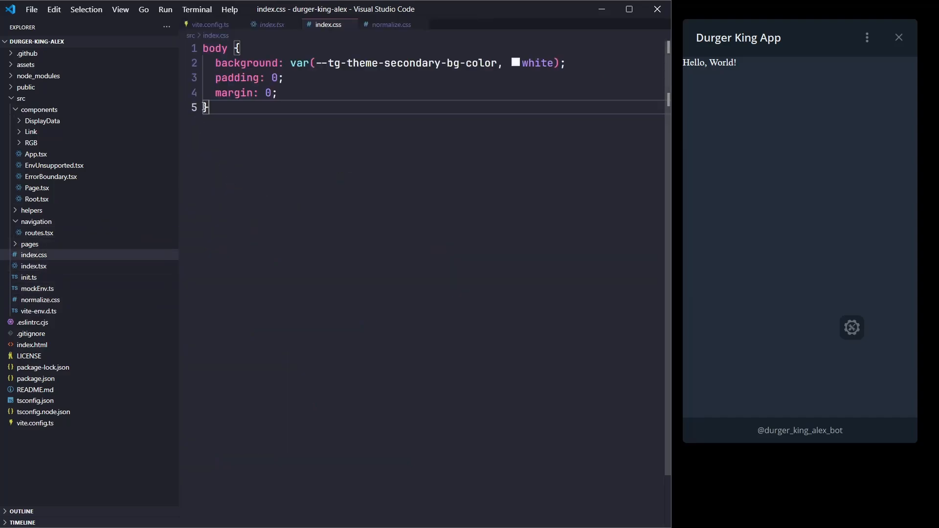
{"action": "type", "text": "@import './n"}
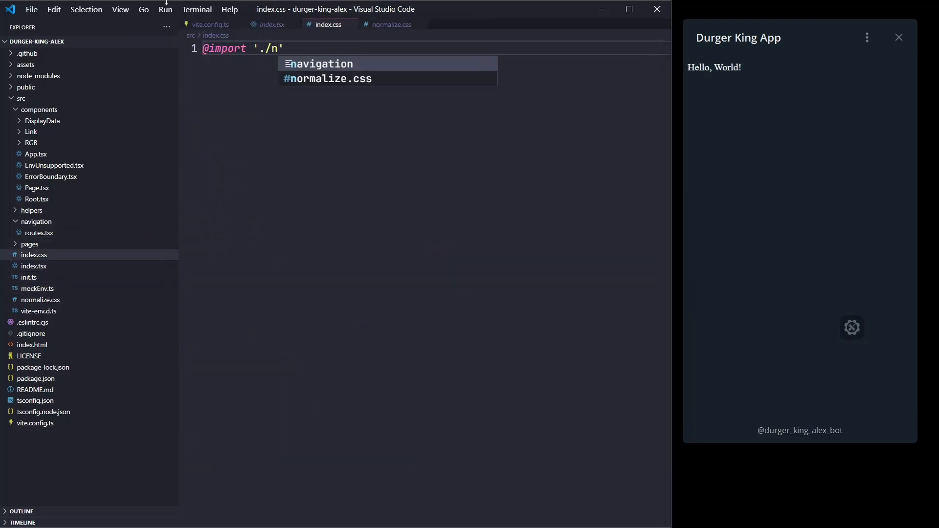
{"action": "left_click", "coordinate": [334, 78]}
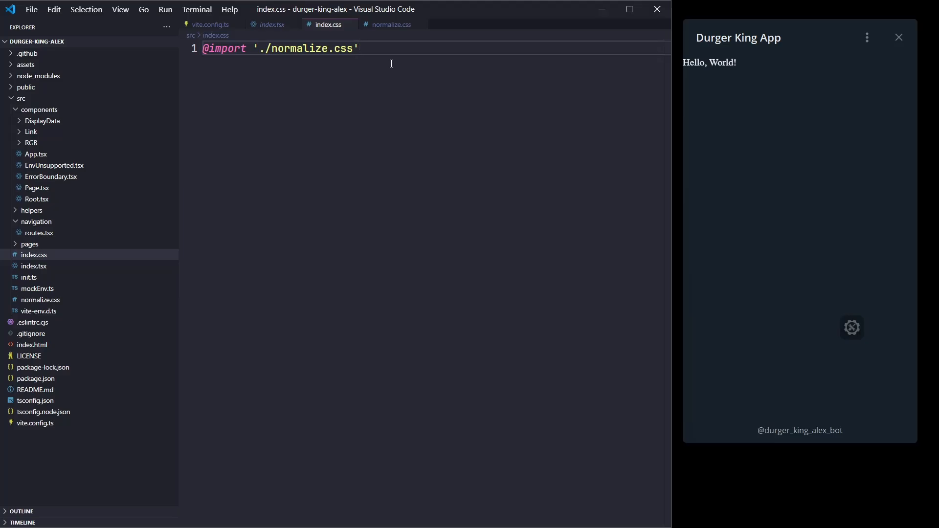